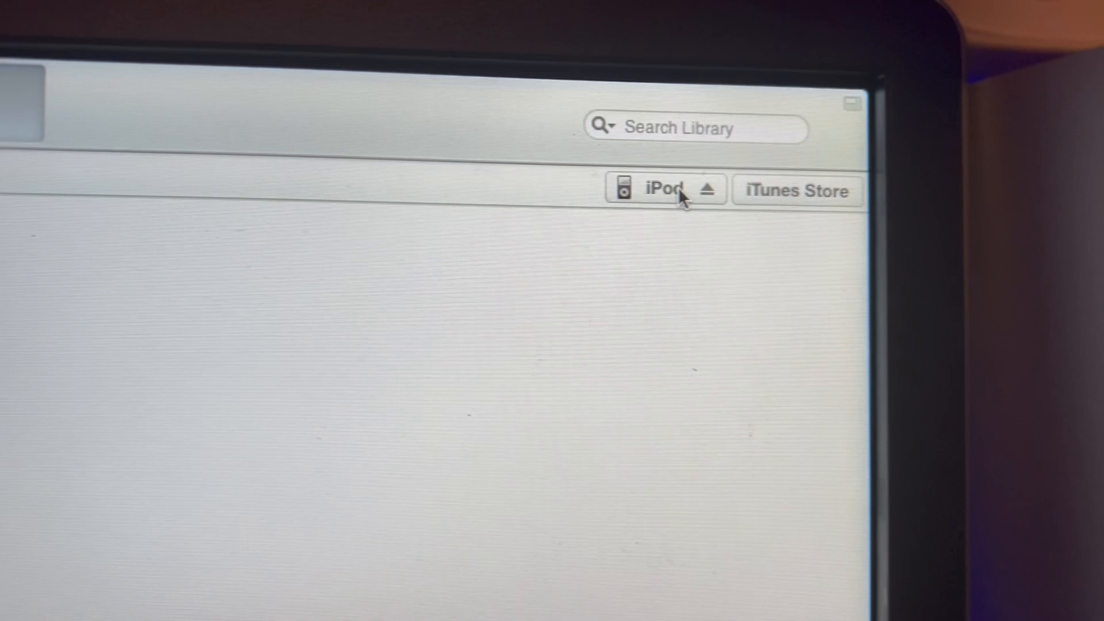
Show the connected iPod's summary page with its update and restore options
left_click(662, 190)
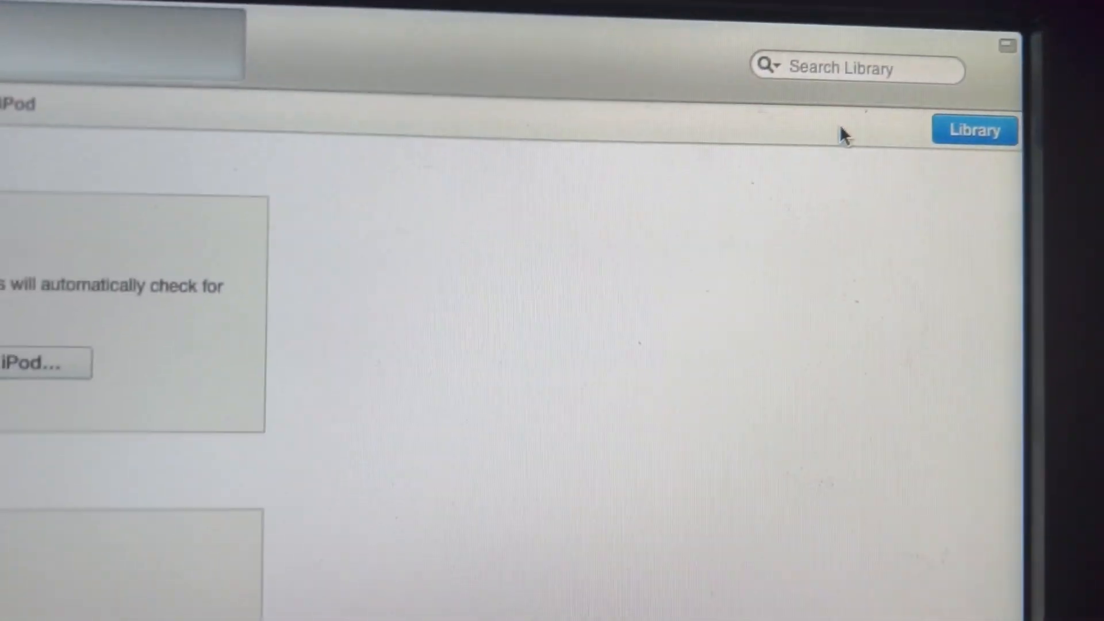